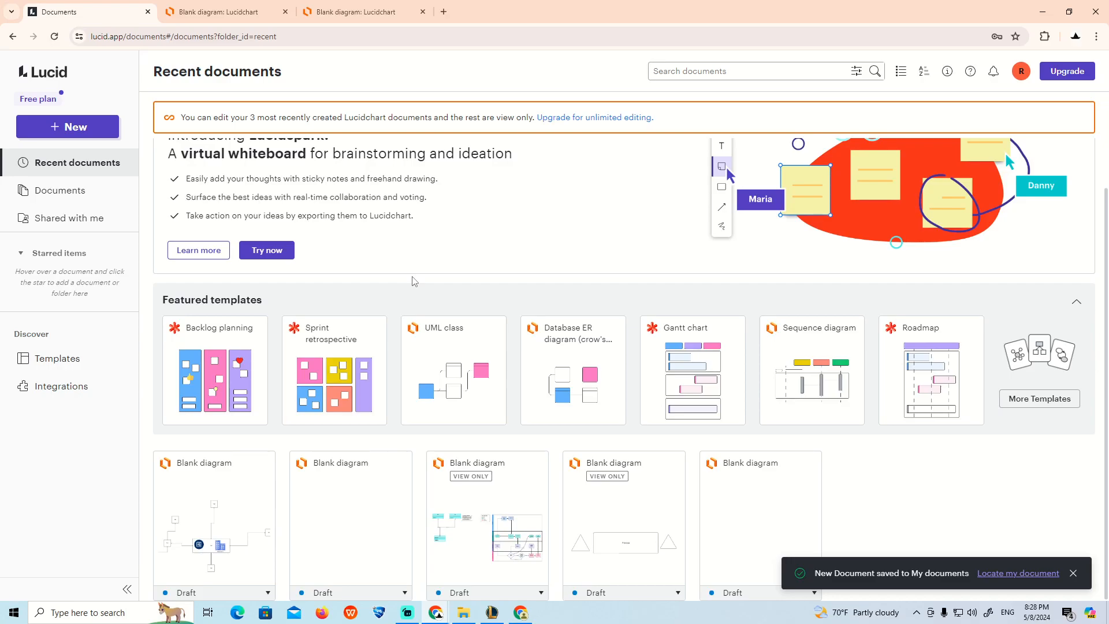
mouse_move(1096, 36)
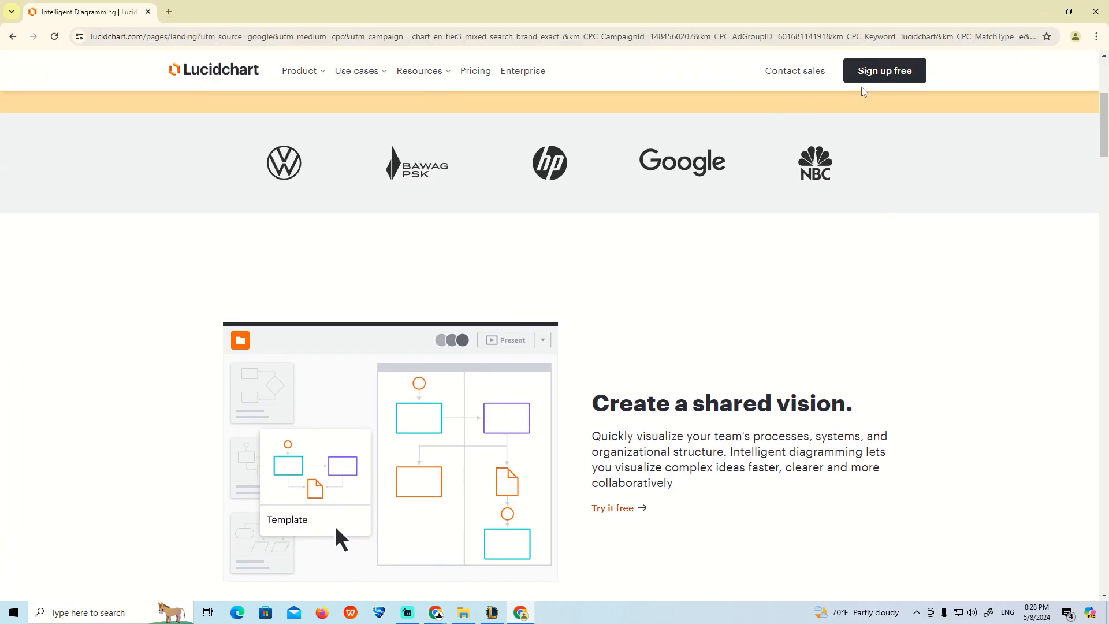
Step: Click Sign up free, then return to the Lucid Recent documents list
left_click(882, 70)
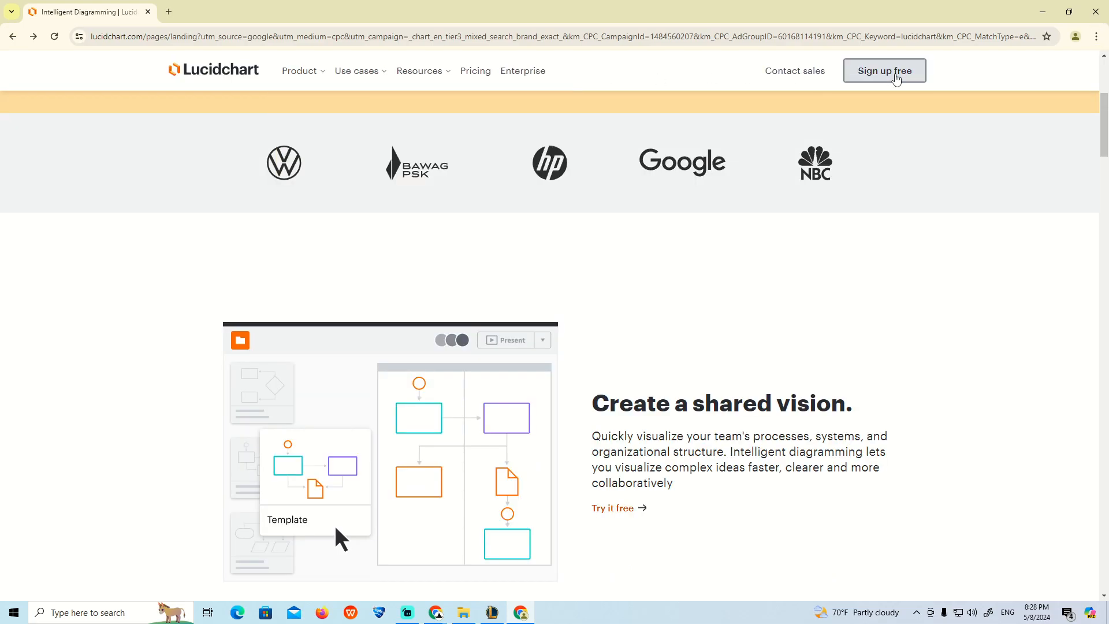
left_click(883, 70)
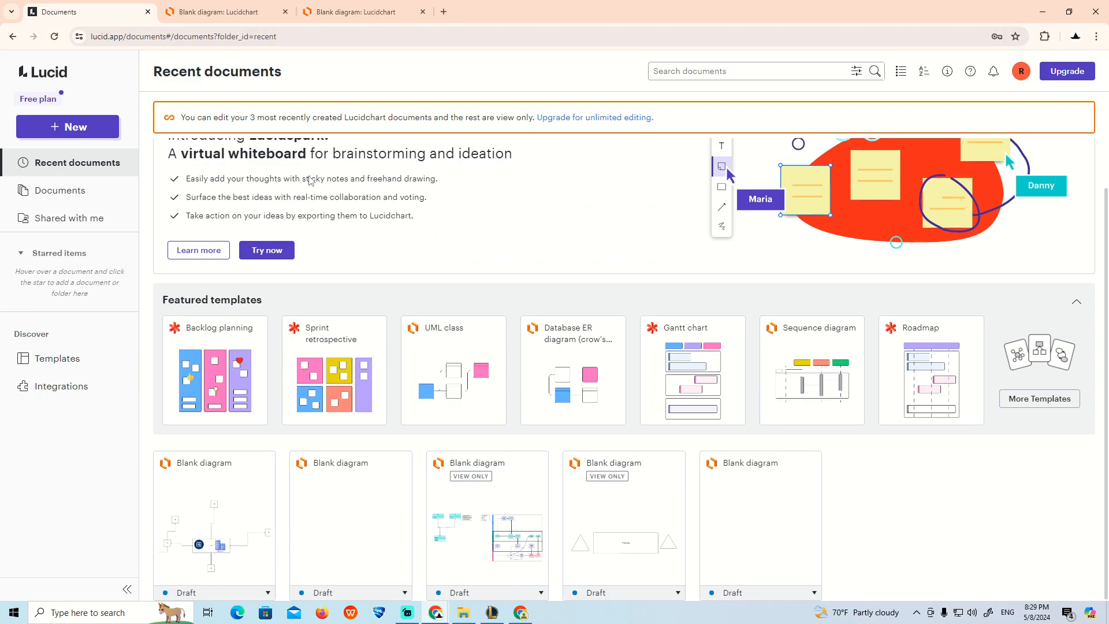
mouse_move(351, 508)
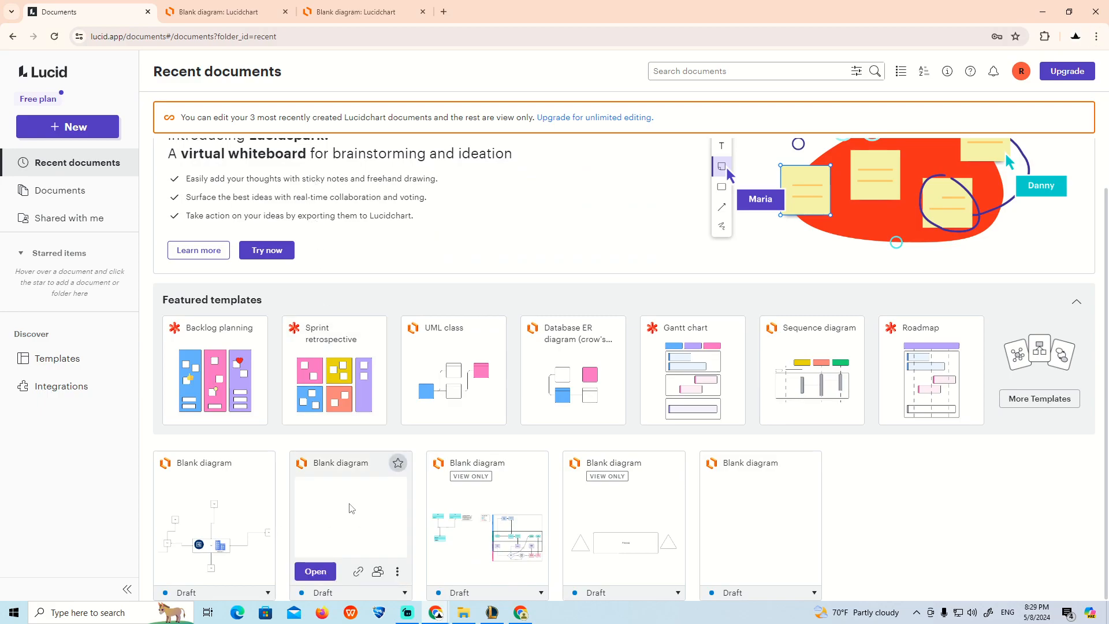
mouse_move(438, 510)
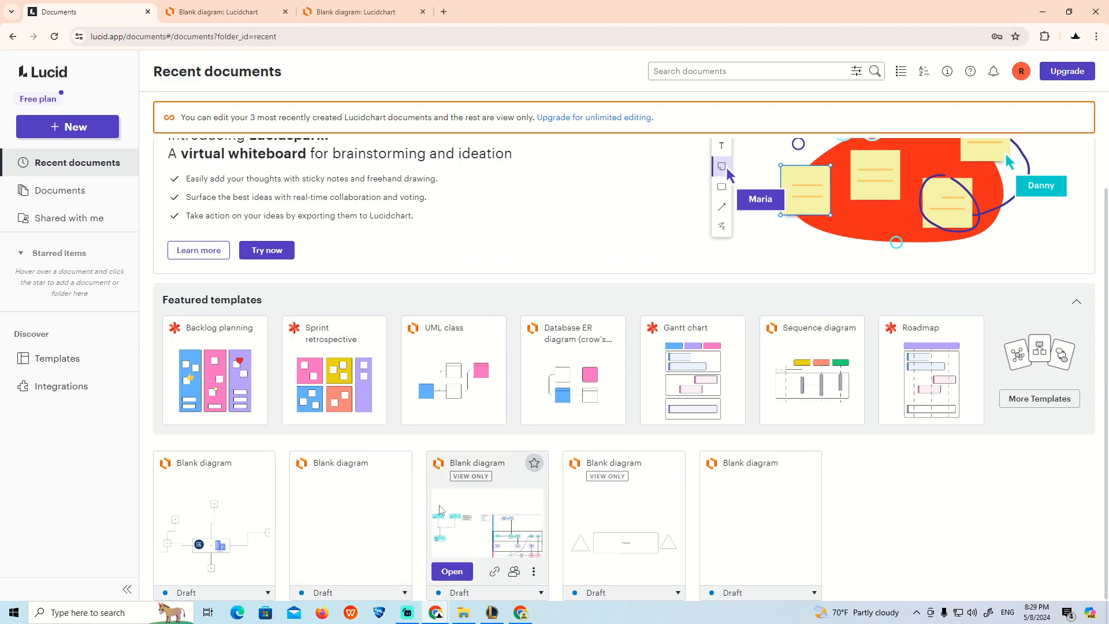
Step: Switch to the second Blank diagram tab showing the Administration box
left_click(225, 12)
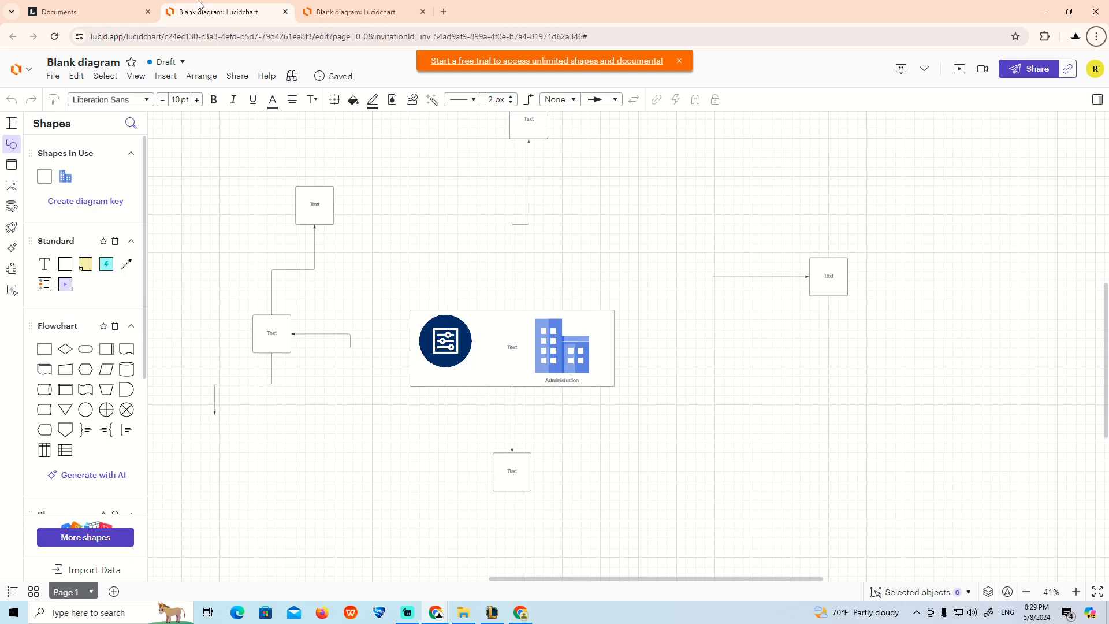
mouse_move(1096, 36)
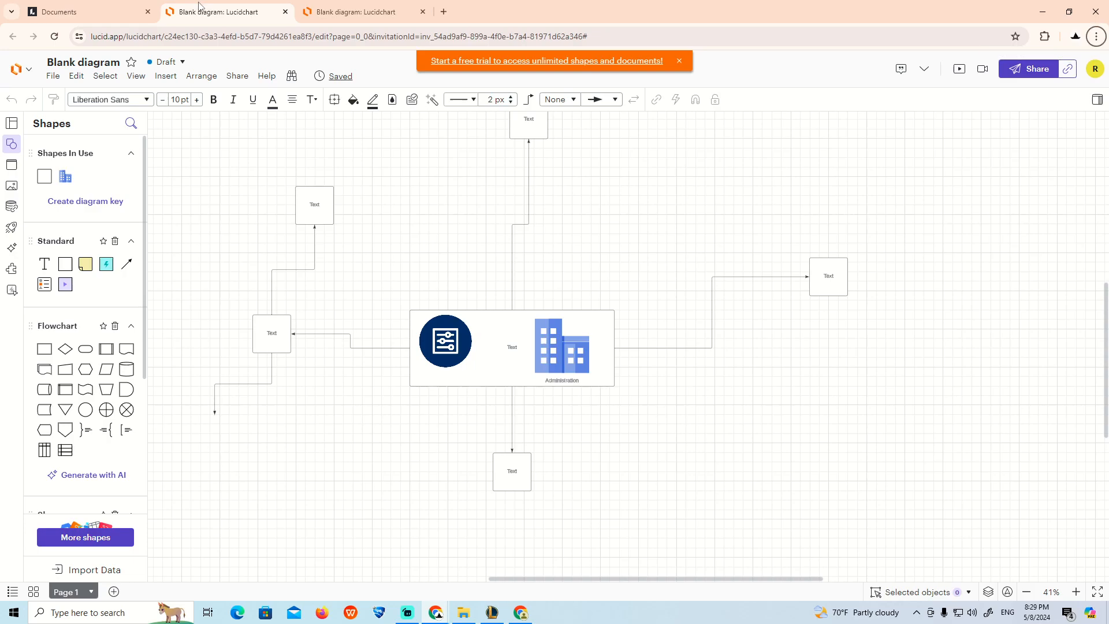
mouse_move(226, 239)
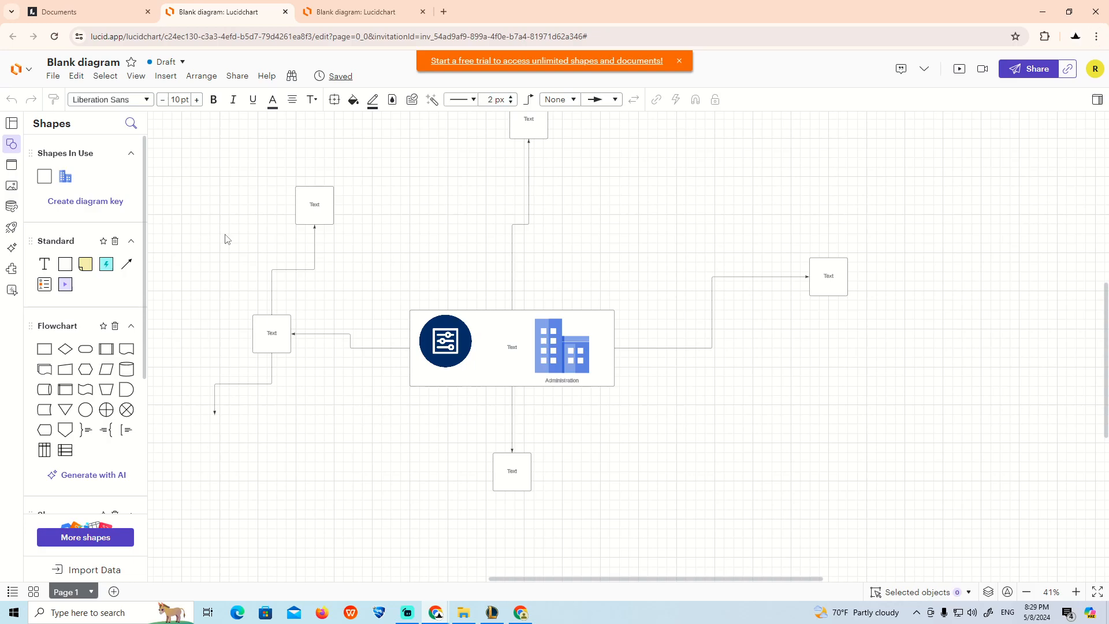
mouse_move(13, 124)
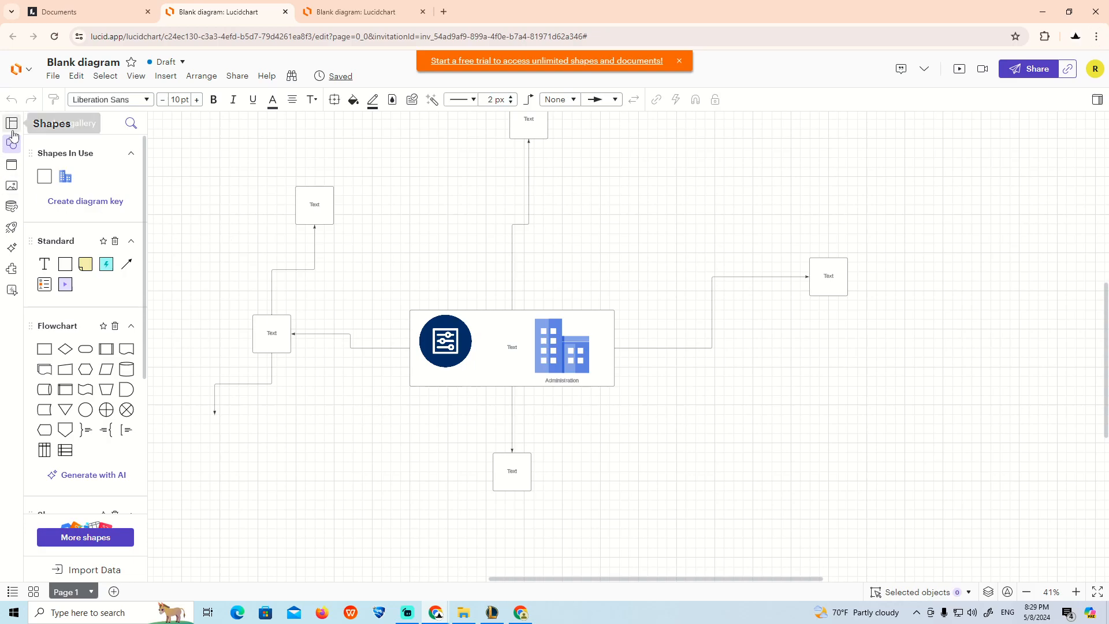
Step: Open the Templates gallery from the top of the left sidebar
left_click(11, 123)
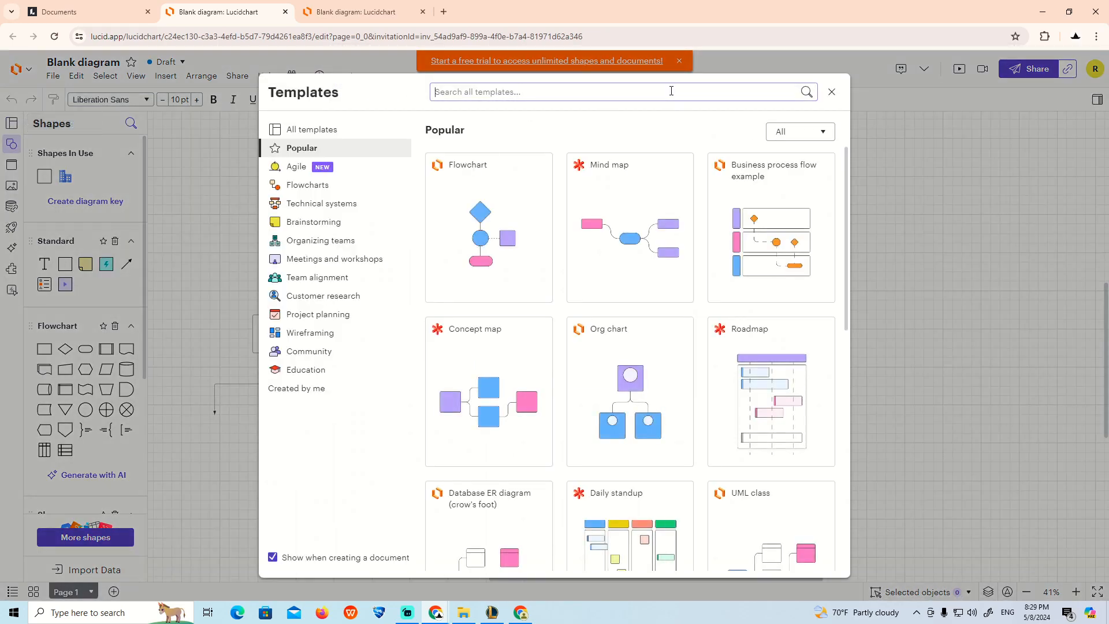
Step: Search templates for 'background verification', clear the results, and close the gallery
type("background")
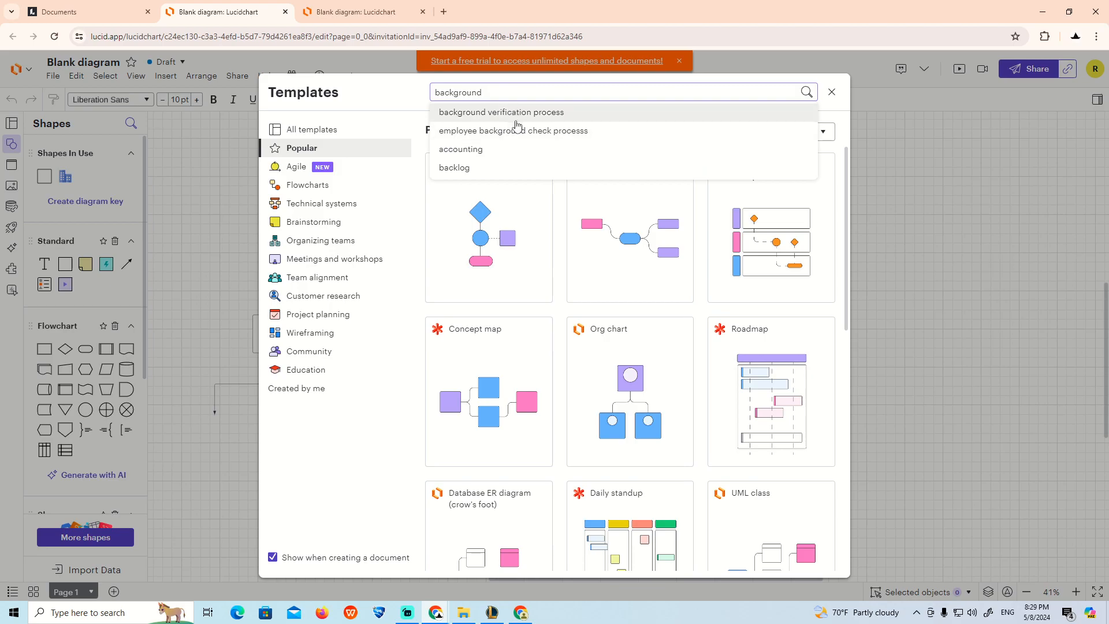
left_click(500, 112)
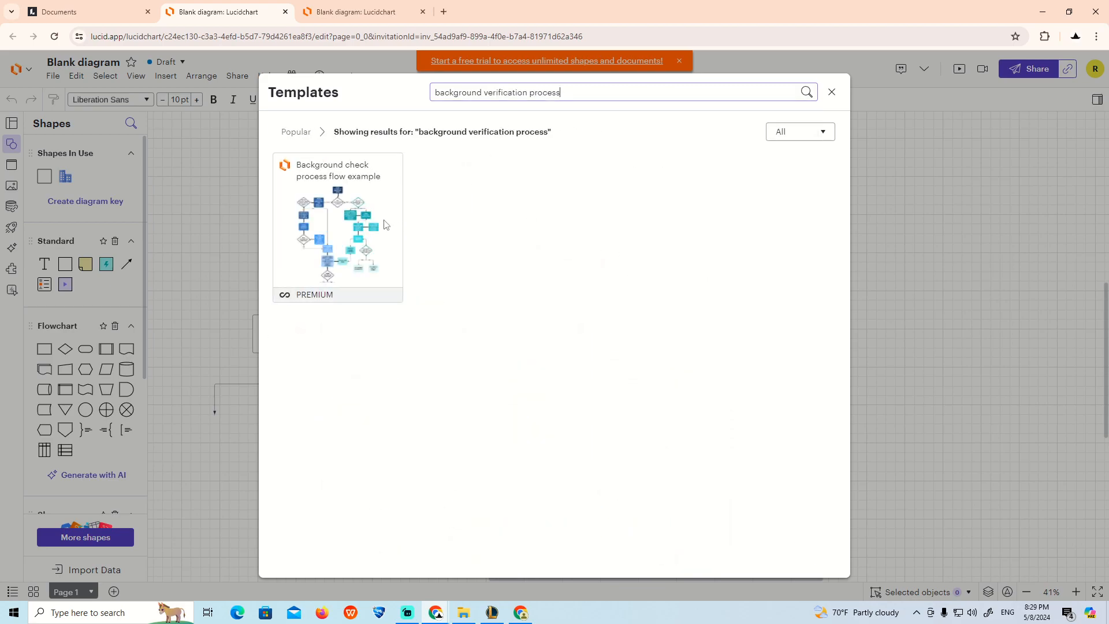
mouse_move(508, 188)
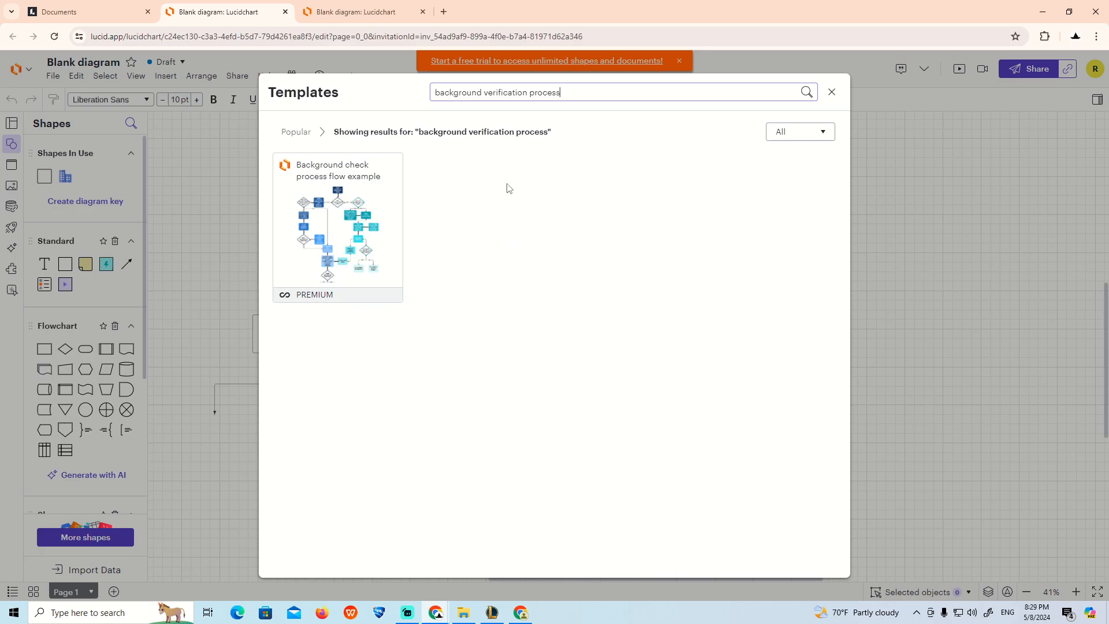
left_click(831, 91)
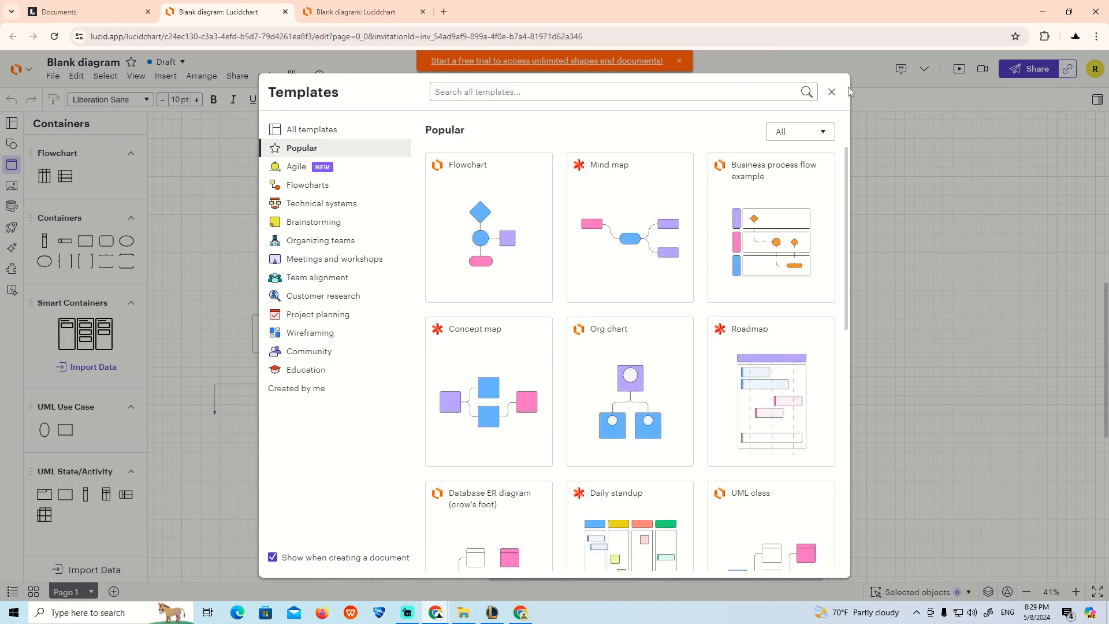
mouse_move(831, 92)
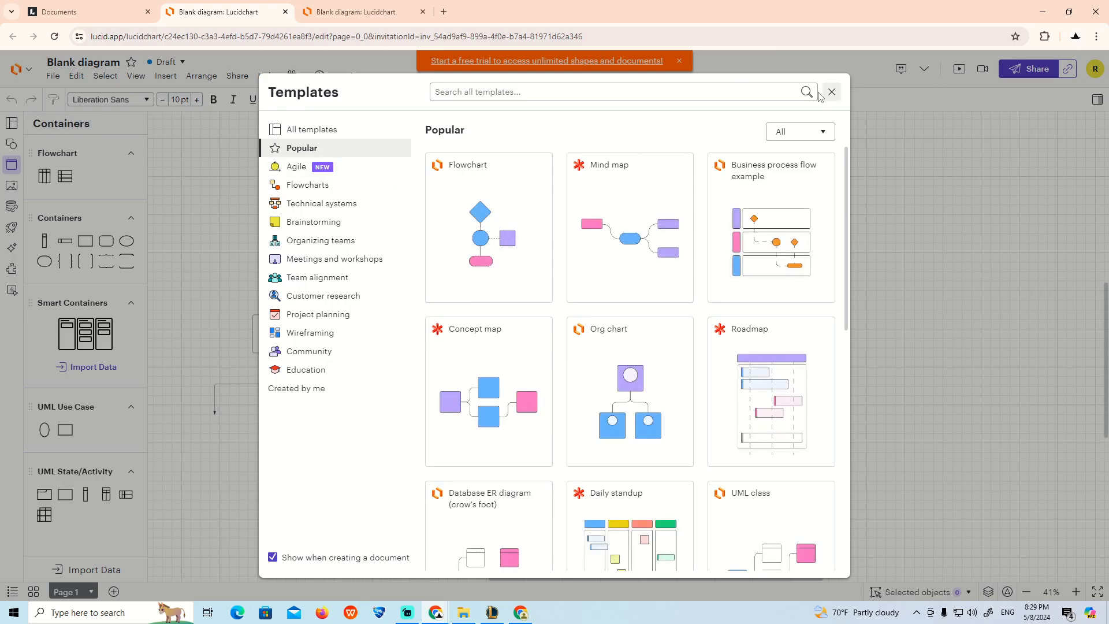
left_click(830, 91)
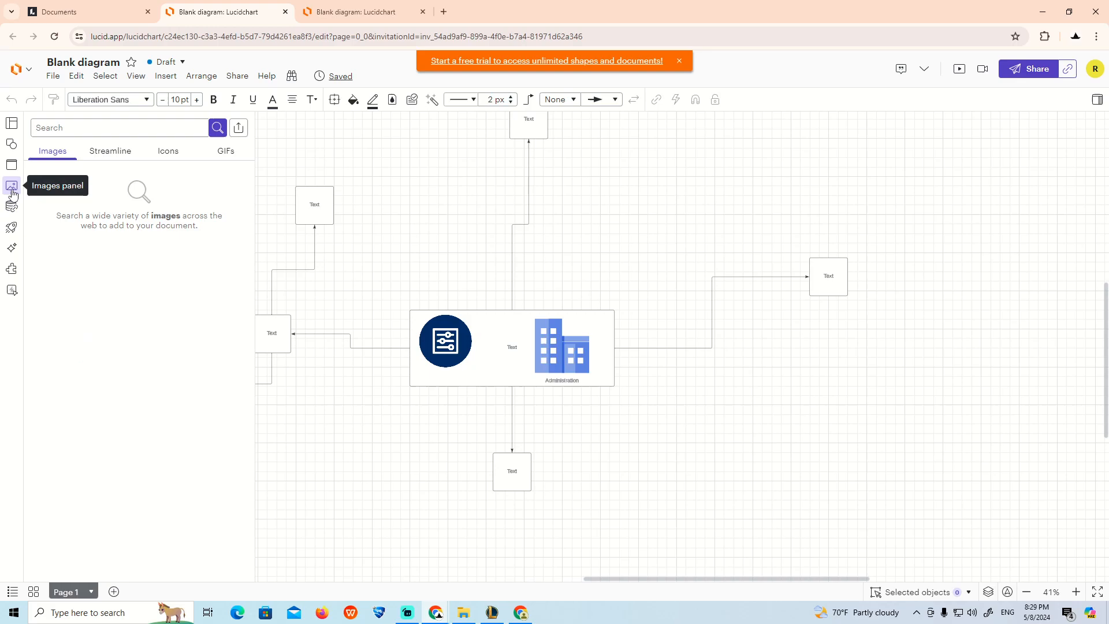
Step: Search images for 'background' and scroll down to the cloud-sky picture
type("background")
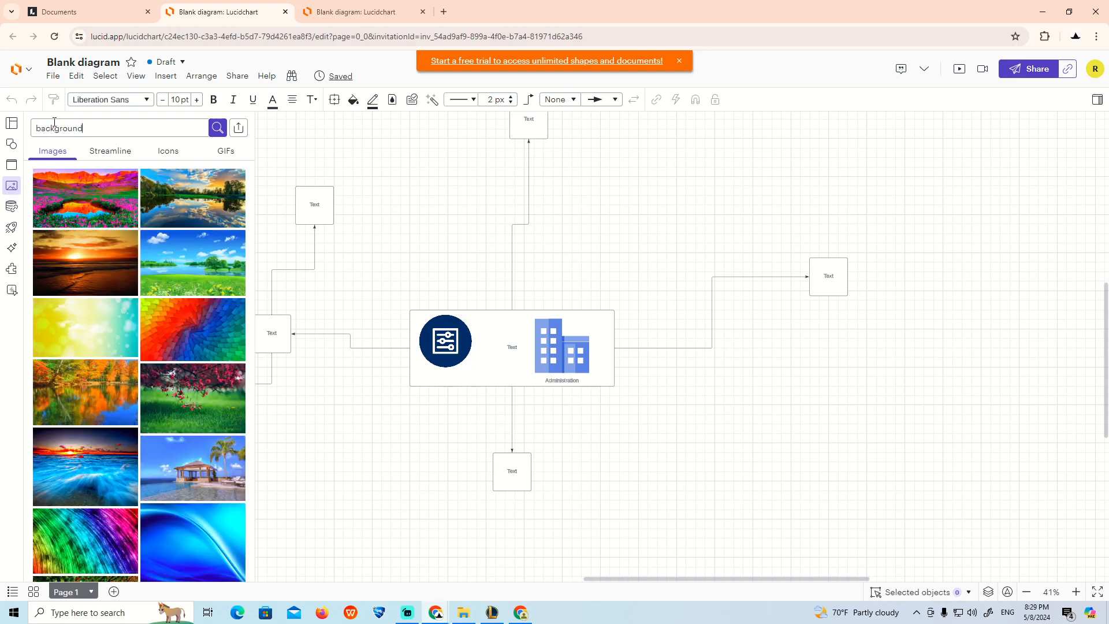
mouse_move(176, 325)
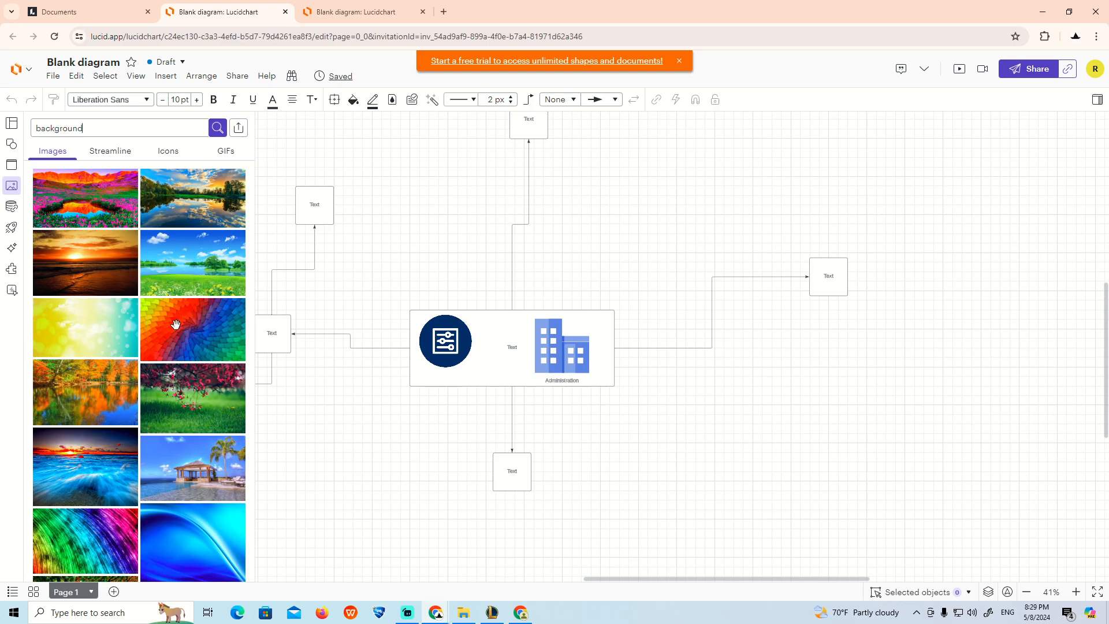
scroll("down", 3)
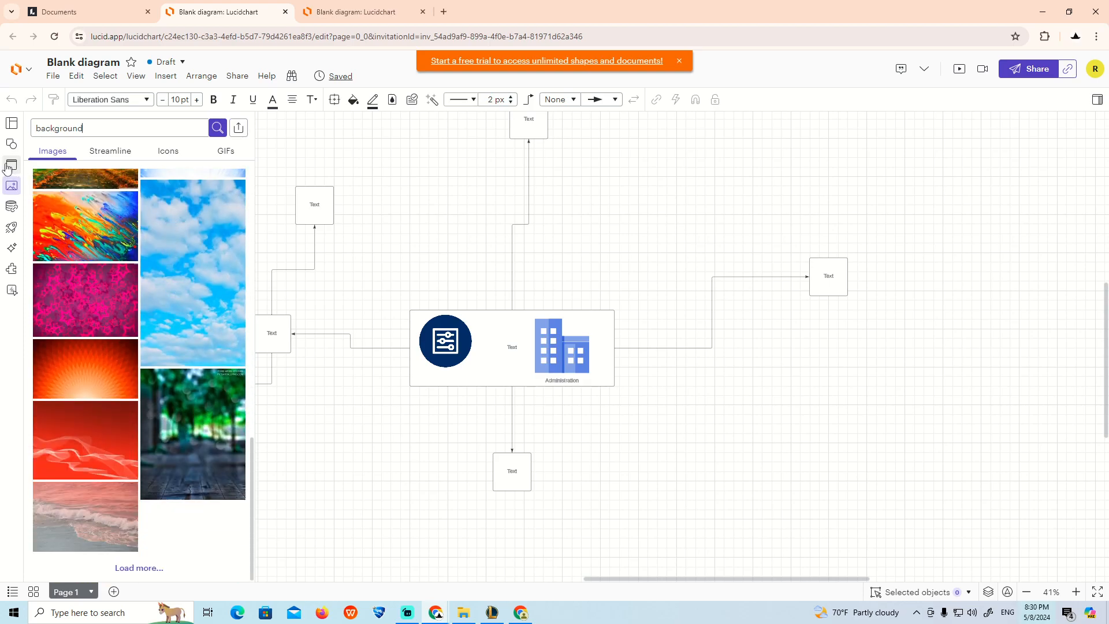
Step: Drag the cloud-sky image onto the canvas beside the diagram, then return to Shapes
left_click_drag(193, 272, 618, 233)
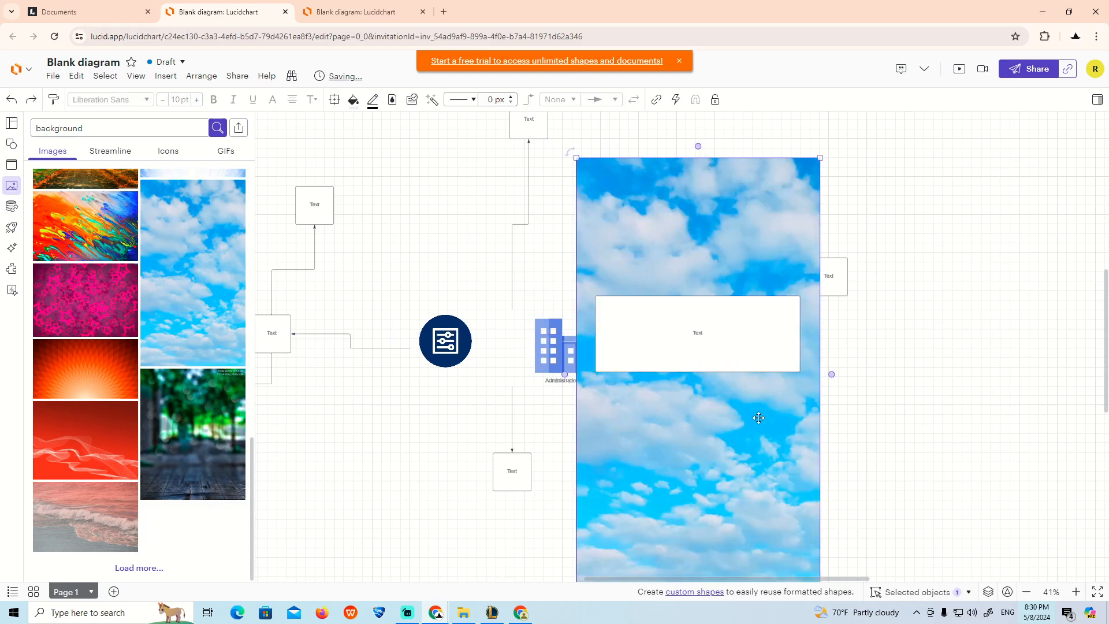
left_click(12, 143)
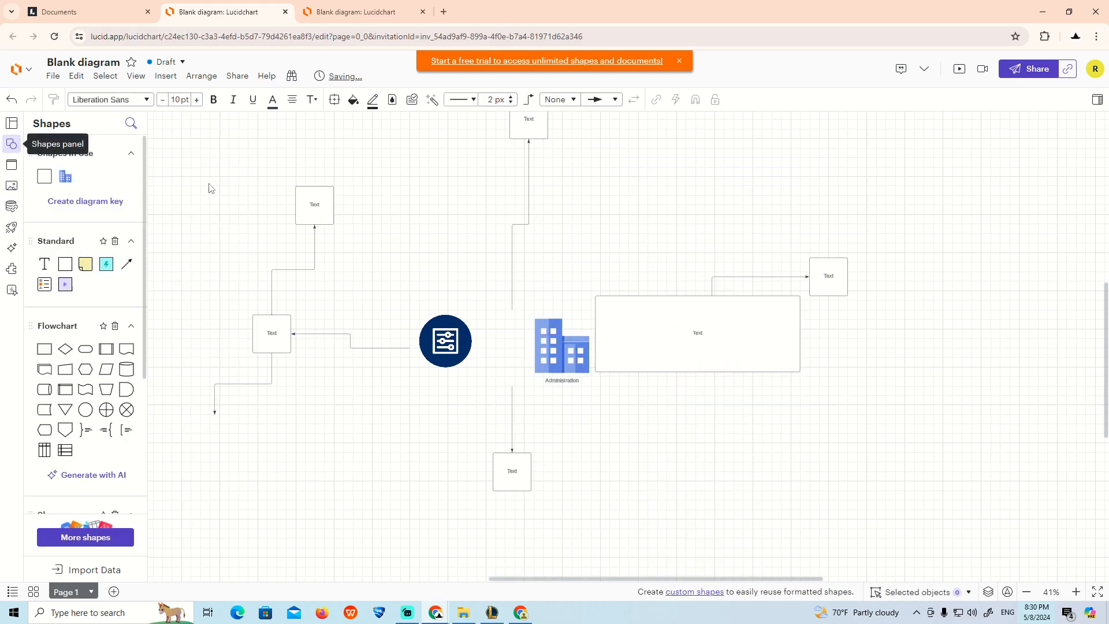